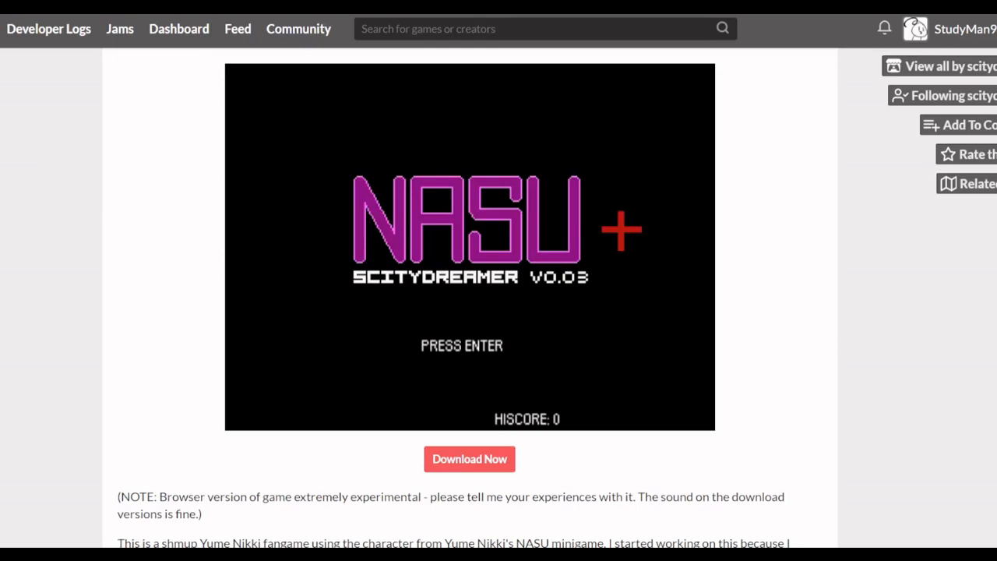
mouse_move(303, 448)
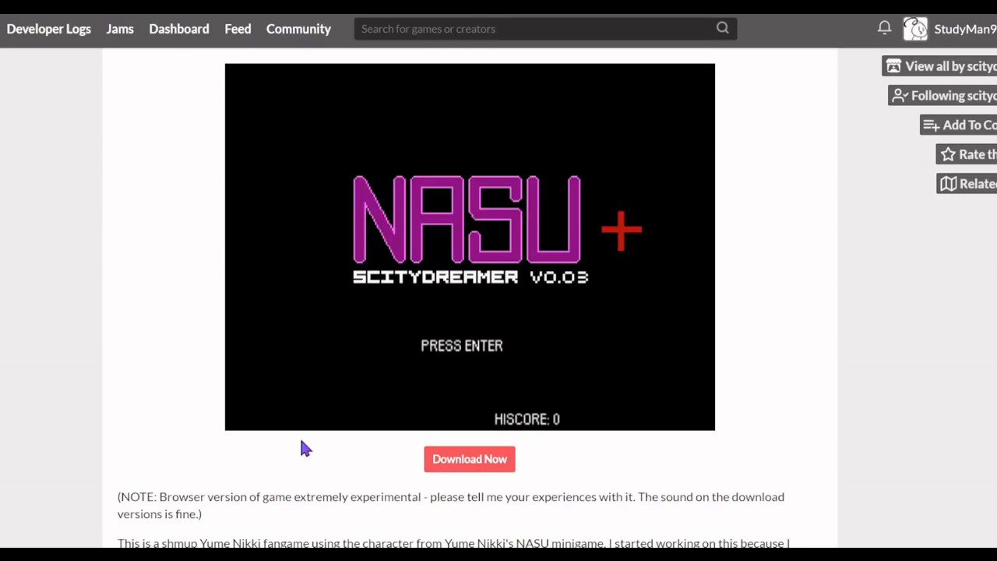